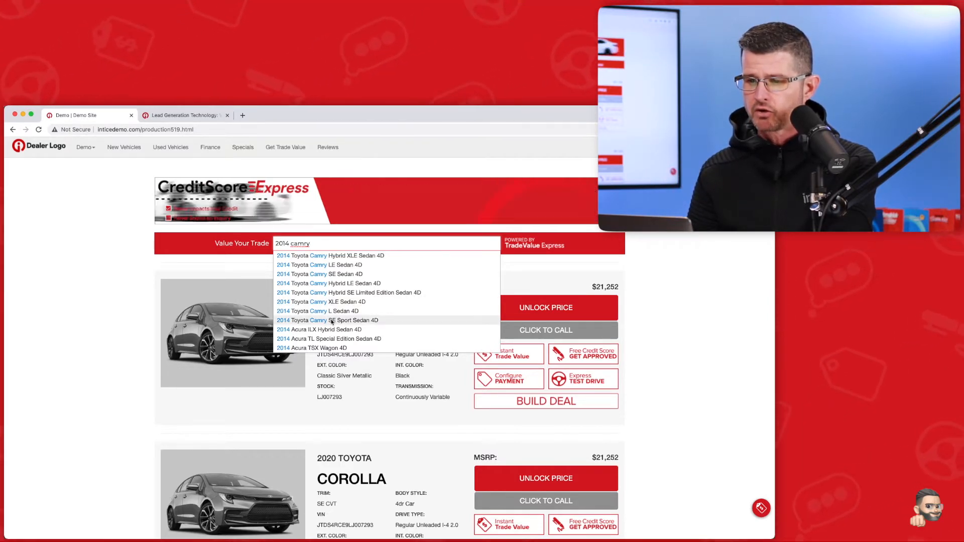
Choose the 2014 Toyota Camry SE Sport Sedan 4D from the search results
{"action": "left_click", "coordinate": [332, 321]}
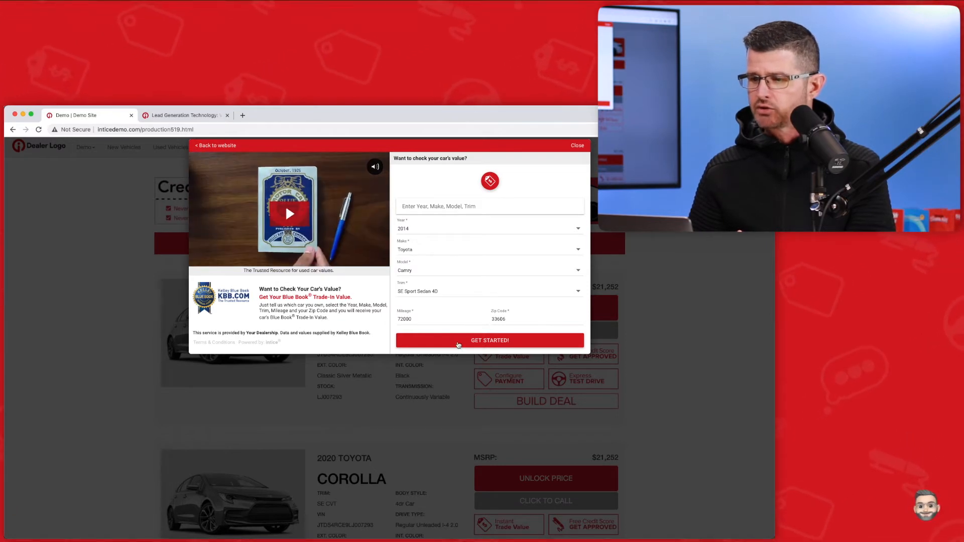
{"action": "left_click", "coordinate": [490, 341]}
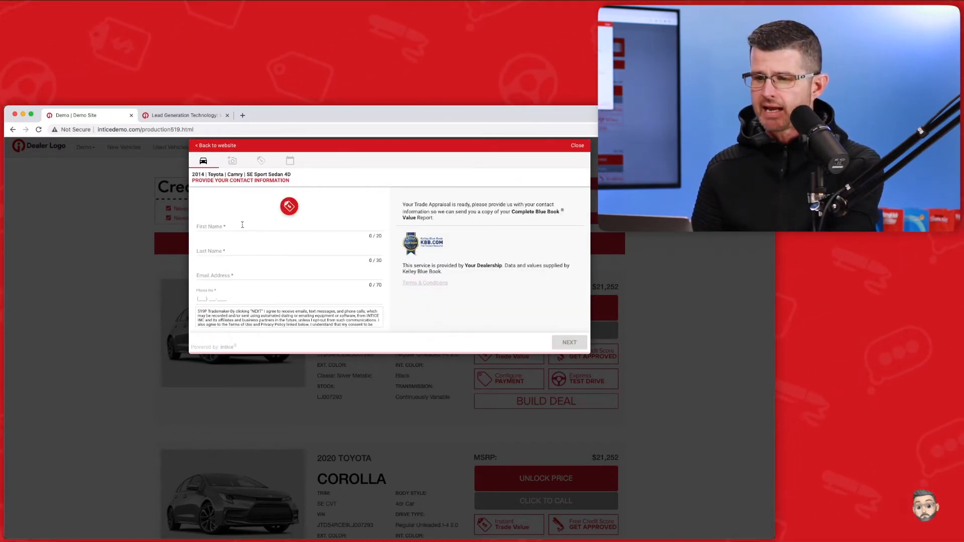
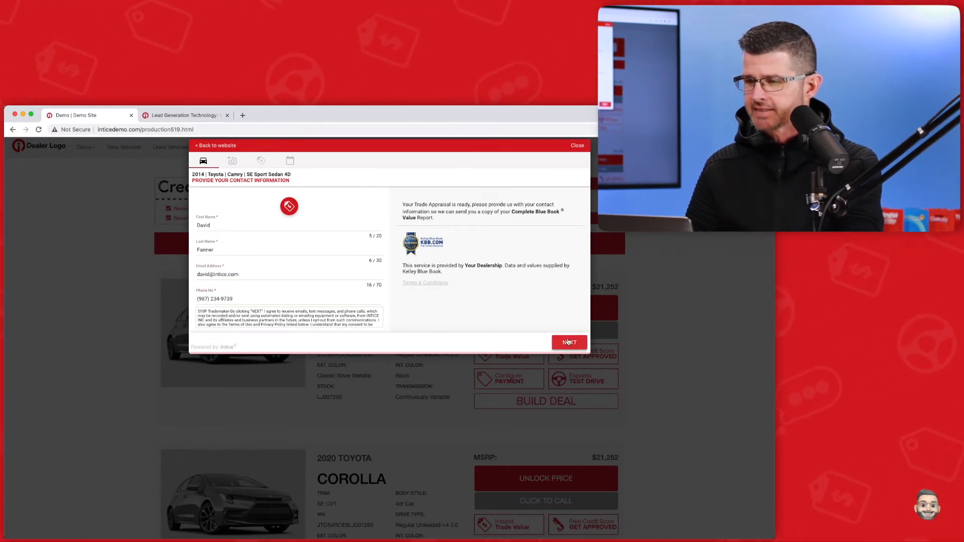
Rate the Camry Very Good, read its explanation, and keep pricing with standard equipment
{"action": "left_click", "coordinate": [569, 342]}
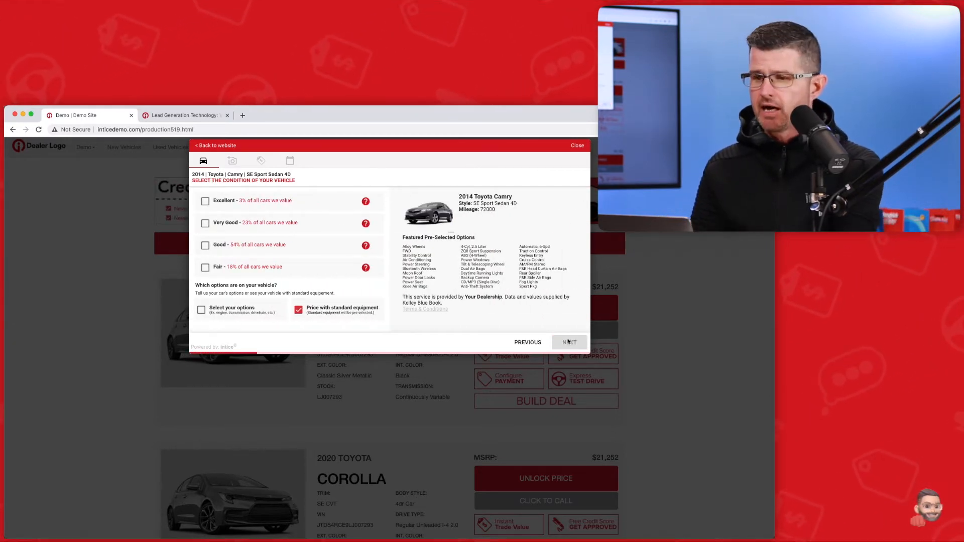
{"action": "left_click", "coordinate": [205, 222]}
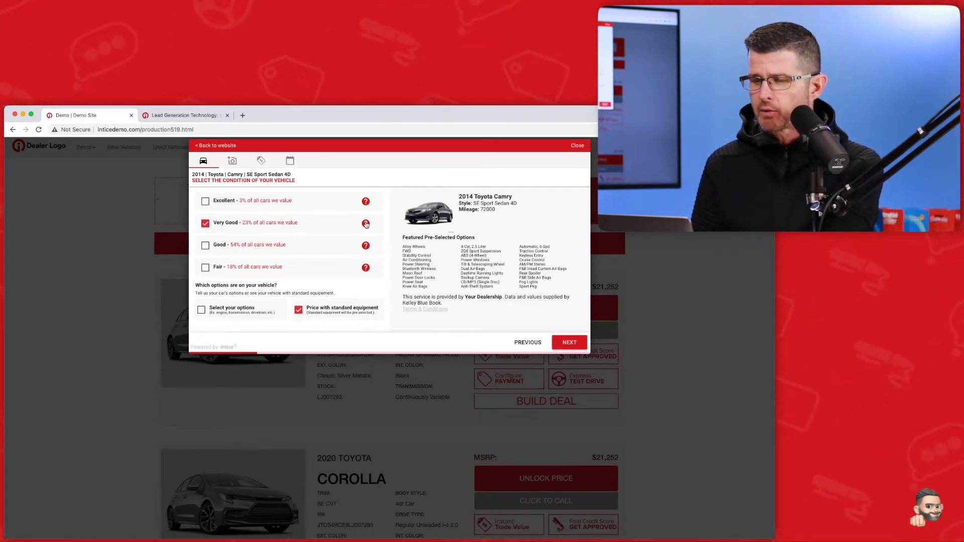
{"action": "left_click", "coordinate": [365, 224]}
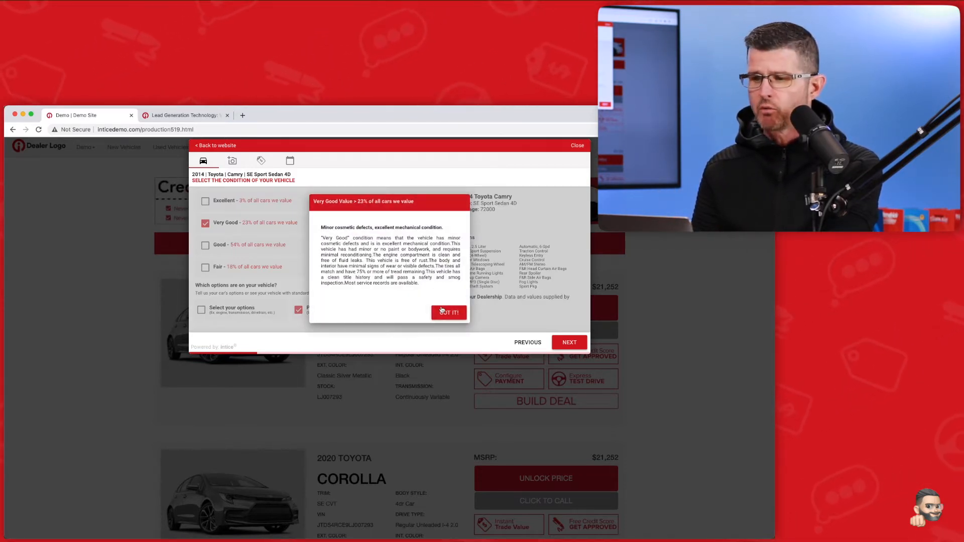
{"action": "left_click", "coordinate": [449, 312]}
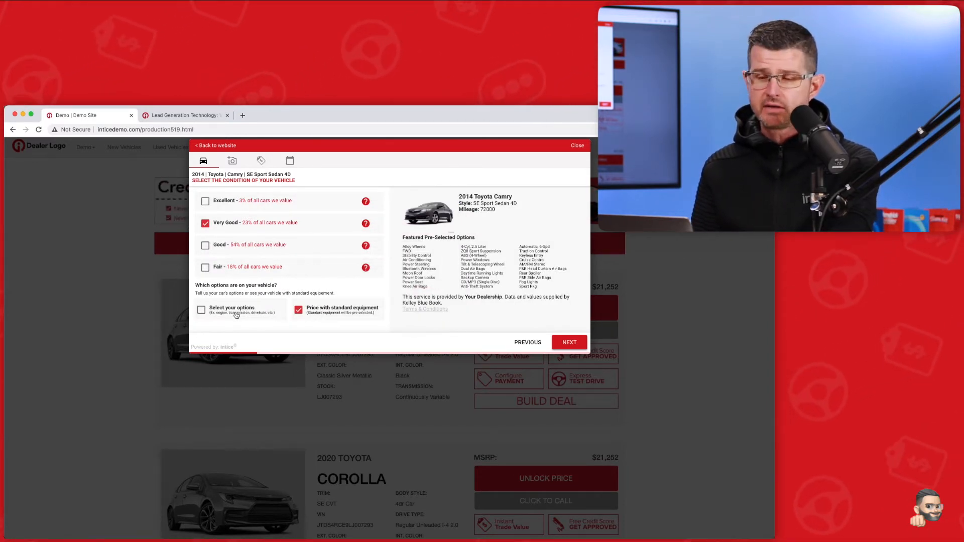
{"action": "left_click", "coordinate": [201, 309]}
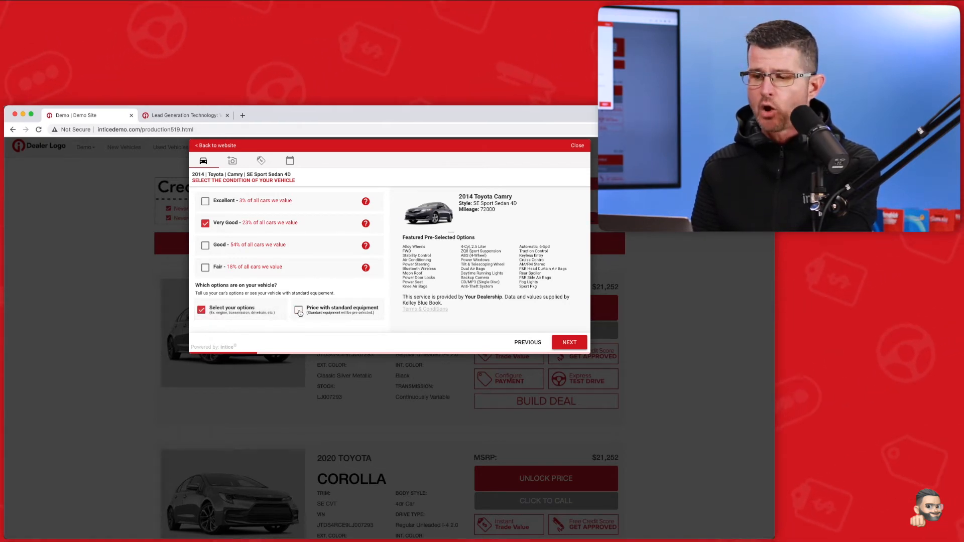
{"action": "left_click", "coordinate": [297, 310]}
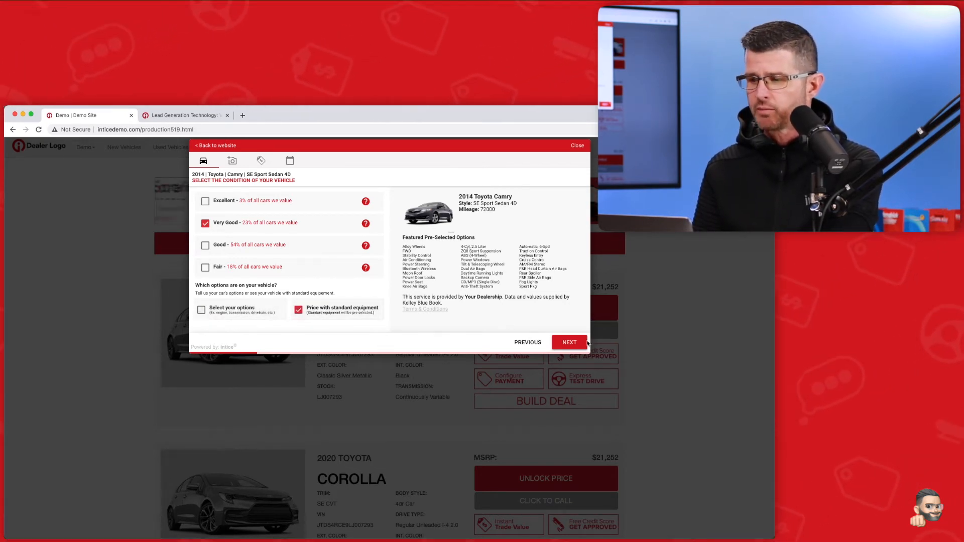
Continue to photos and upload the front view image from the Express Cash Offer Demo folder
{"action": "left_click", "coordinate": [569, 342]}
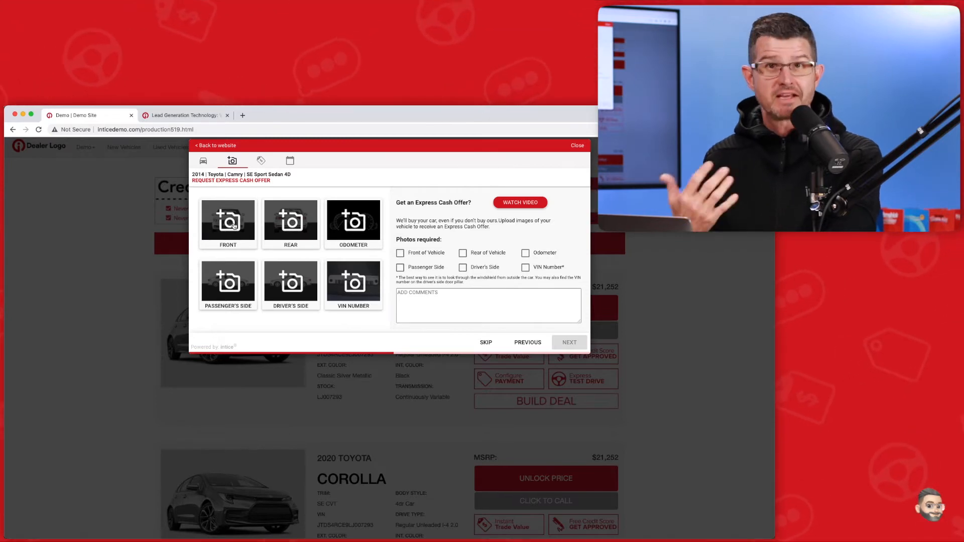
{"action": "left_click", "coordinate": [228, 221]}
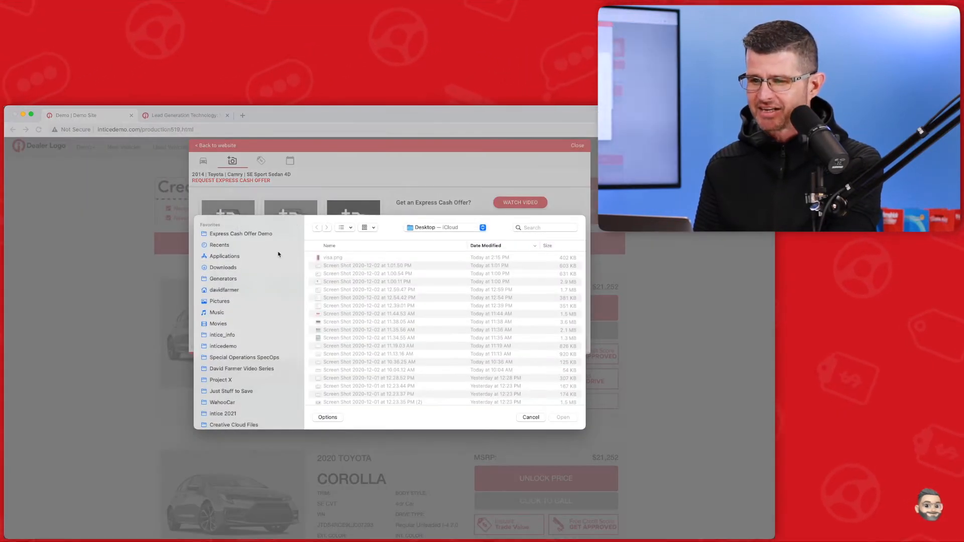
{"action": "left_click", "coordinate": [241, 233]}
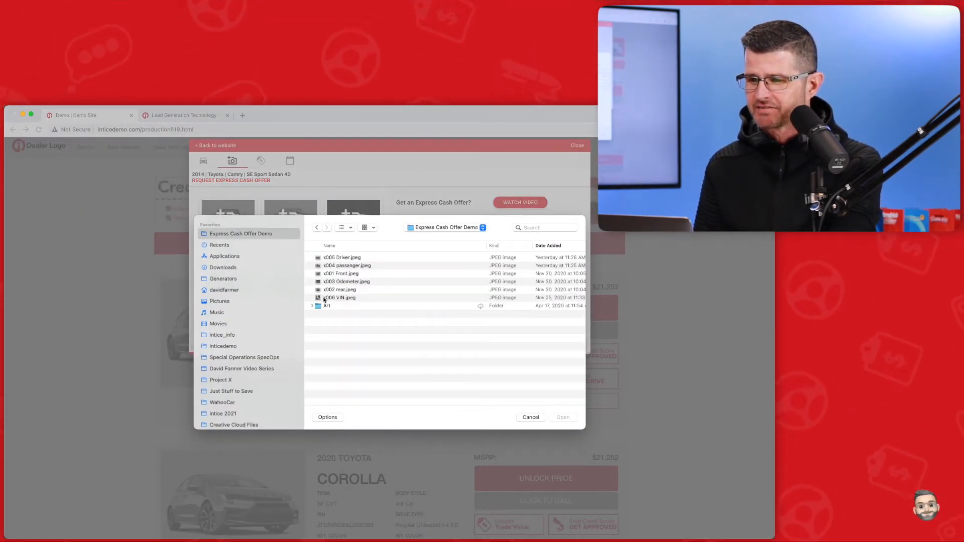
{"action": "left_click", "coordinate": [530, 417]}
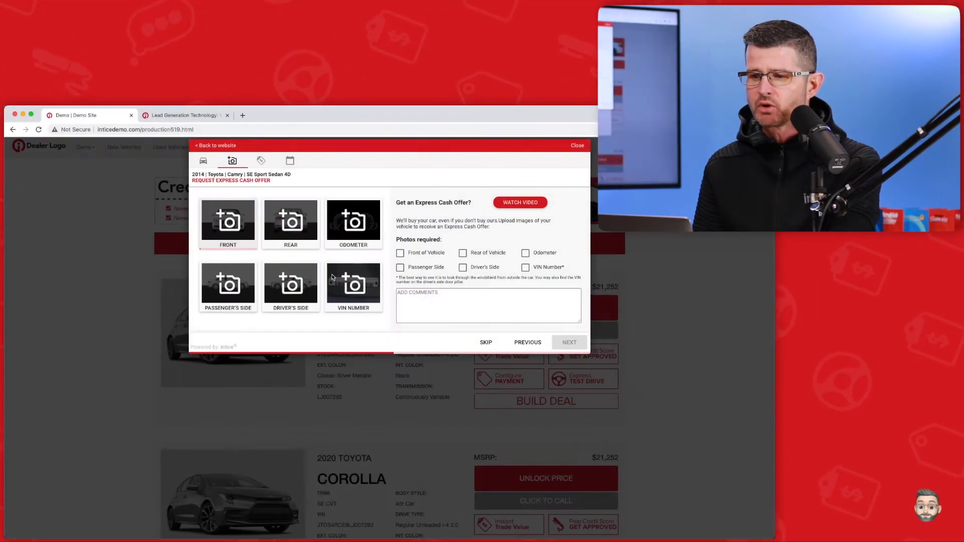
Upload the rear, odometer and passenger side photos for the Express Cash Offer
{"action": "left_click", "coordinate": [228, 220]}
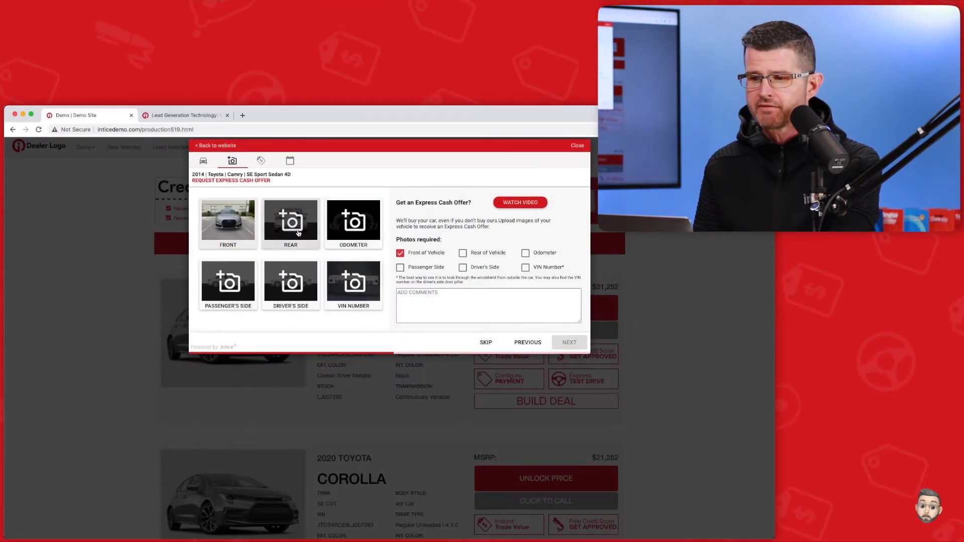
{"action": "left_click", "coordinate": [290, 221]}
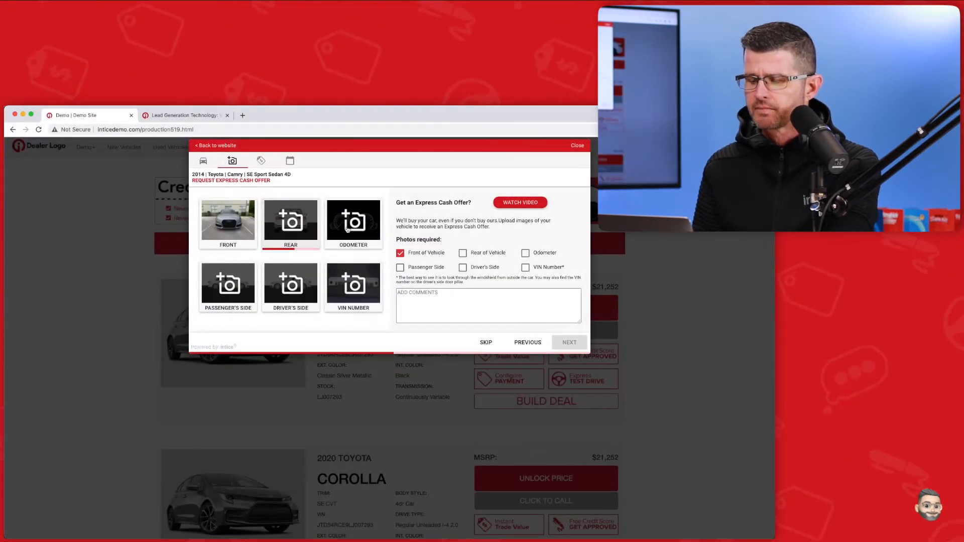
{"action": "left_click", "coordinate": [291, 221]}
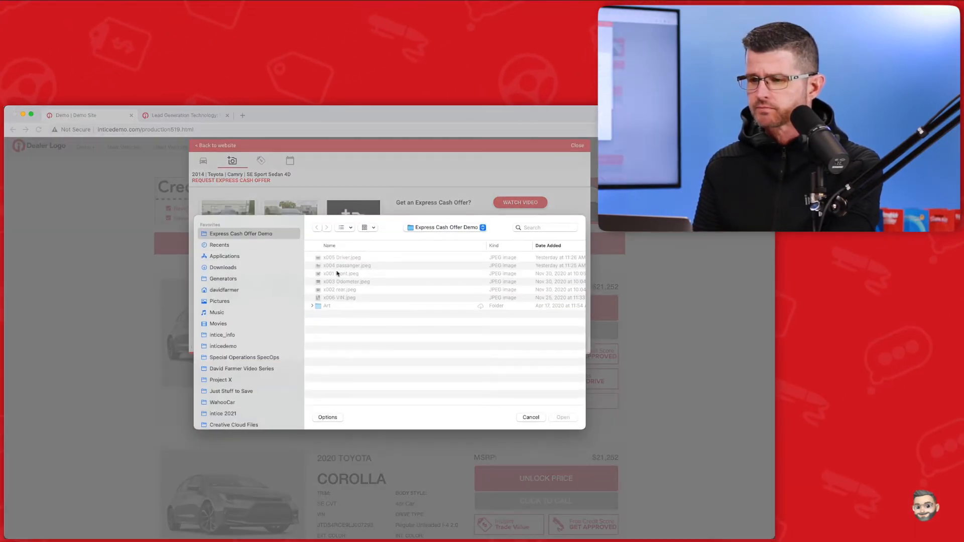
{"action": "left_click", "coordinate": [531, 417]}
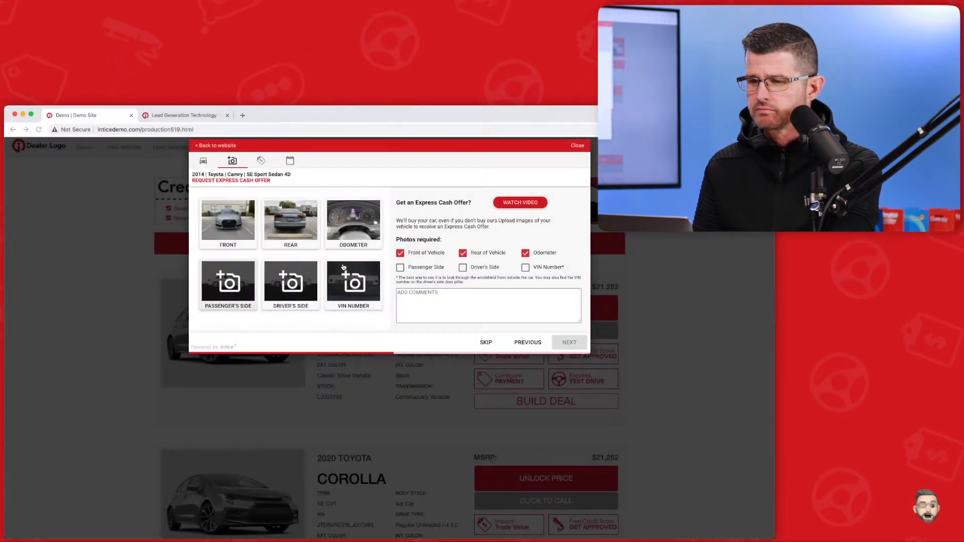
{"action": "left_click", "coordinate": [228, 283]}
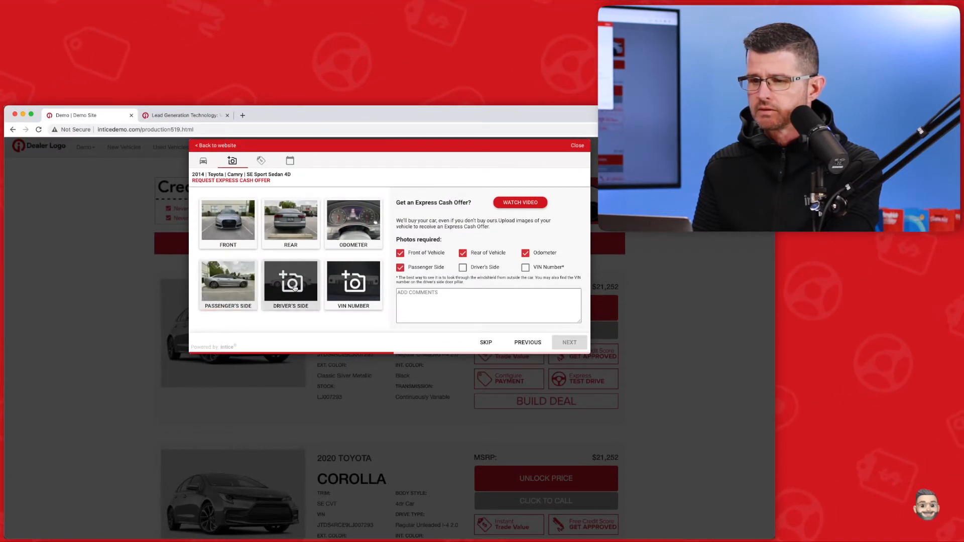
{"action": "left_click", "coordinate": [290, 281]}
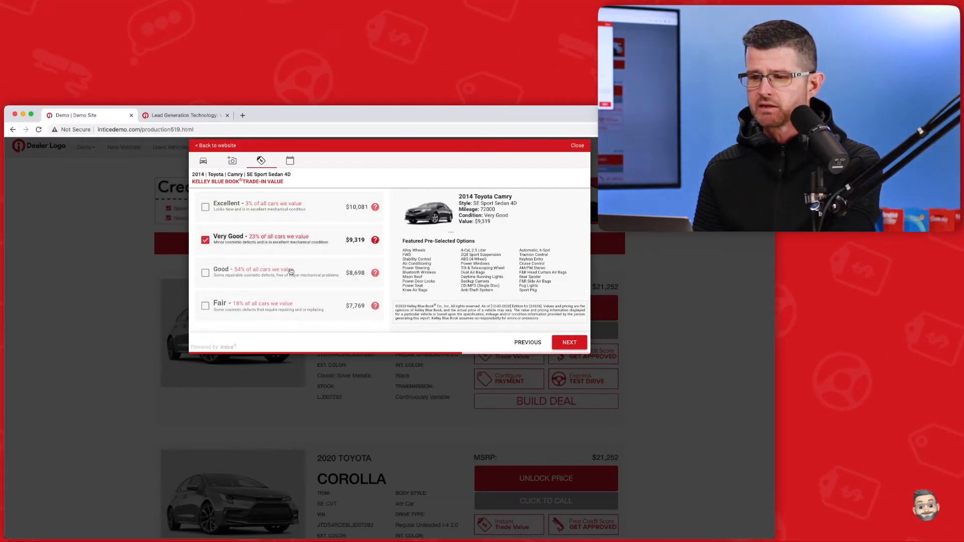
Compare the Fair value, return to Very Good at $9,319 and accept it
{"action": "left_click", "coordinate": [205, 305]}
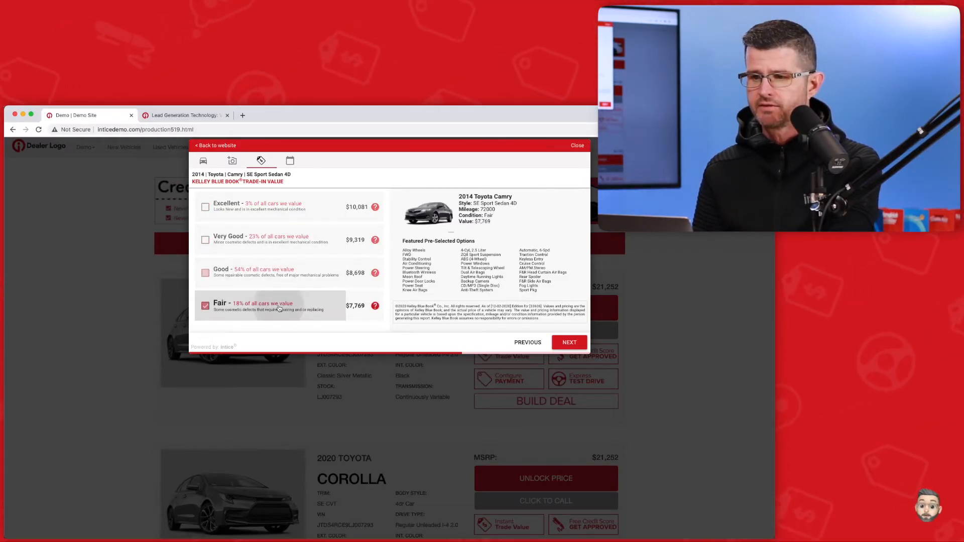
{"action": "left_click", "coordinate": [205, 239]}
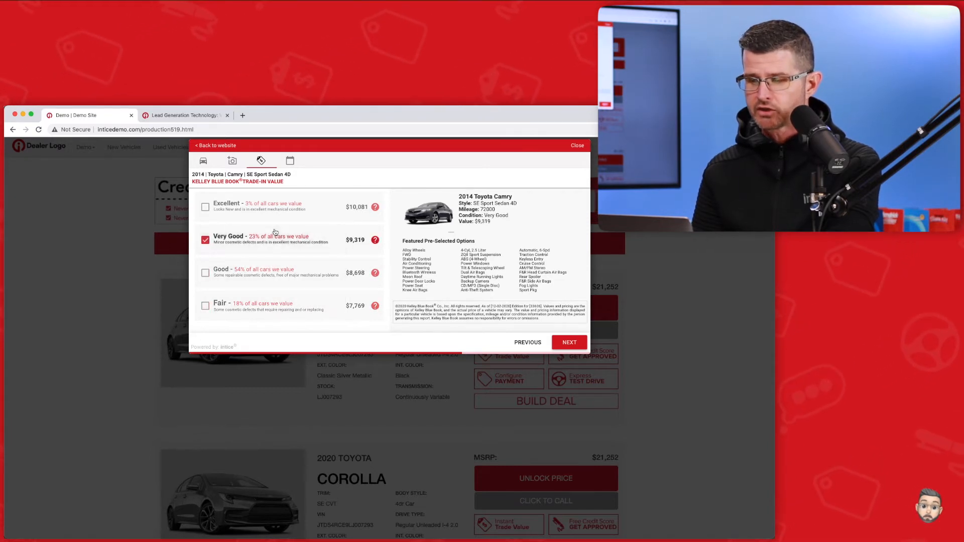
{"action": "mouse_move", "coordinate": [516, 277]}
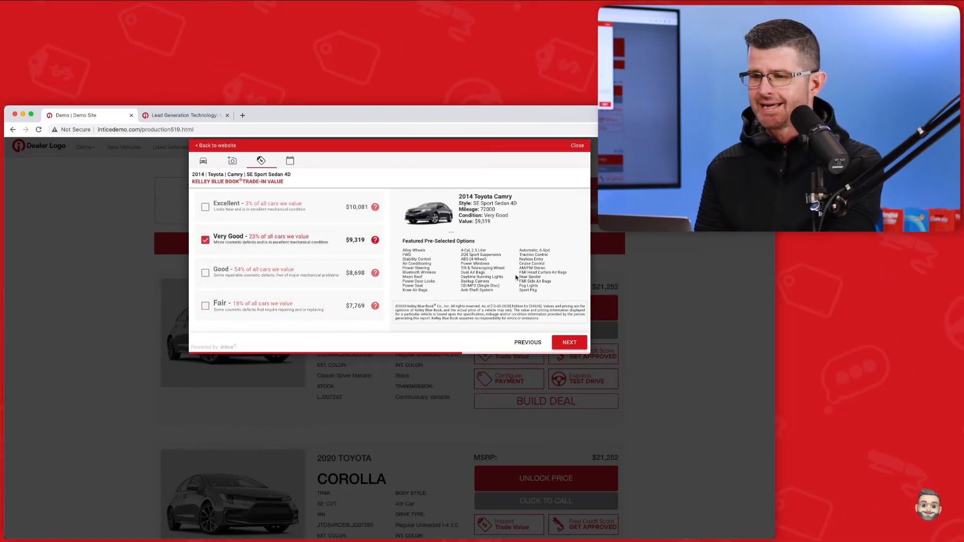
{"action": "left_click", "coordinate": [569, 341]}
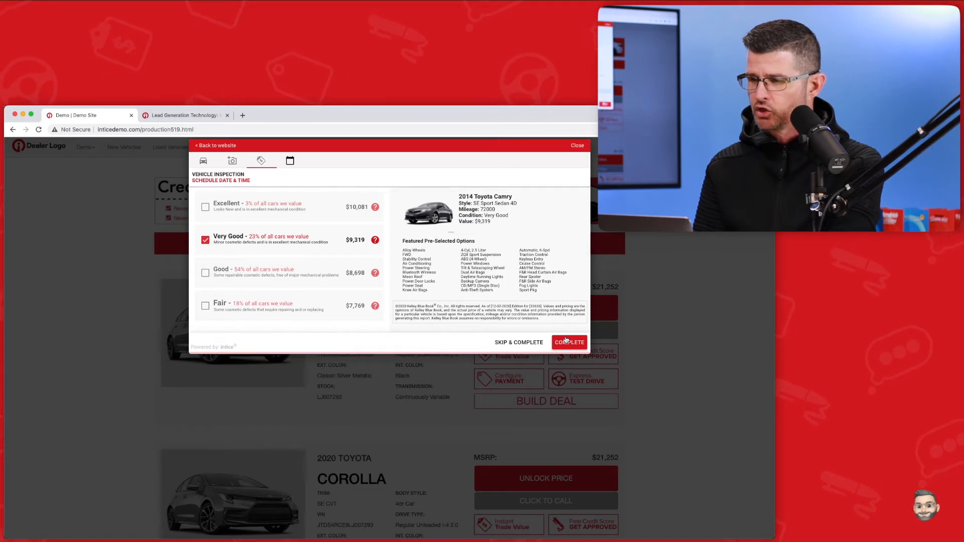
Name a 2020 Toyota Camry XLE as next vehicle and finish with the chosen inspection appointment
{"action": "left_click", "coordinate": [570, 342]}
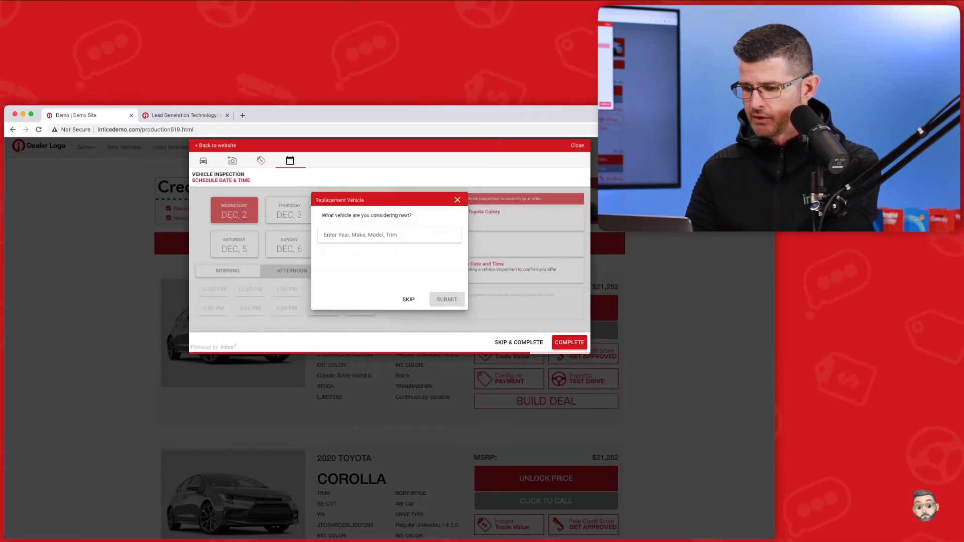
{"action": "type", "text": "2020 camry"}
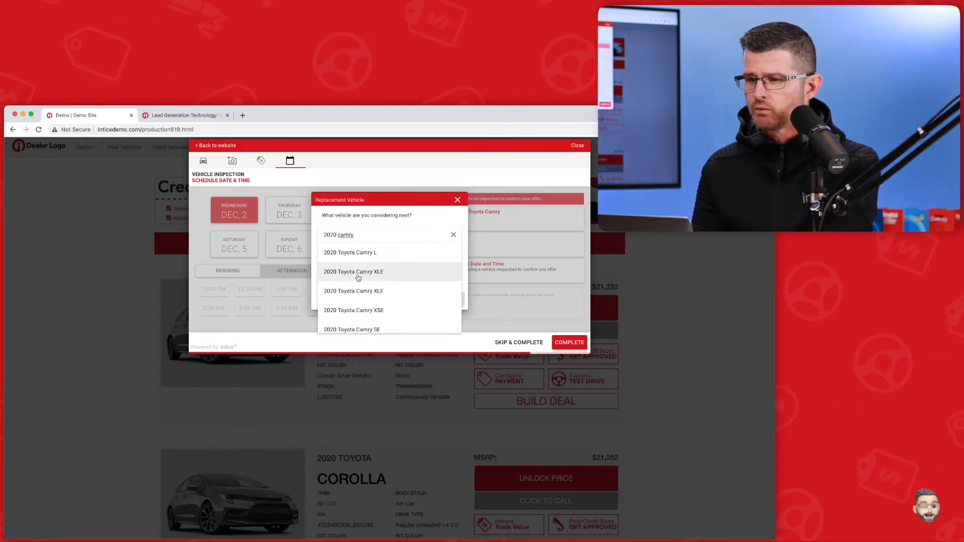
{"action": "left_click", "coordinate": [354, 271]}
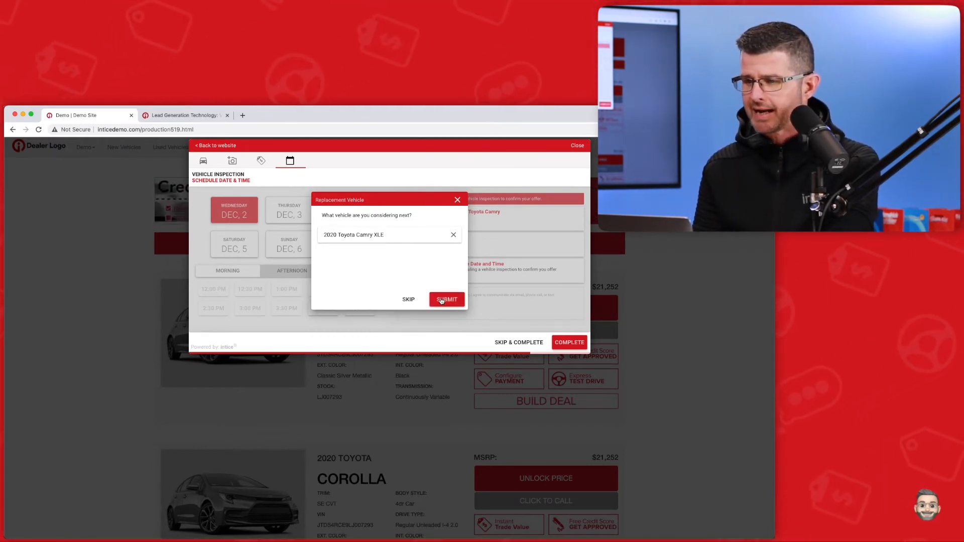
{"action": "left_click", "coordinate": [446, 299]}
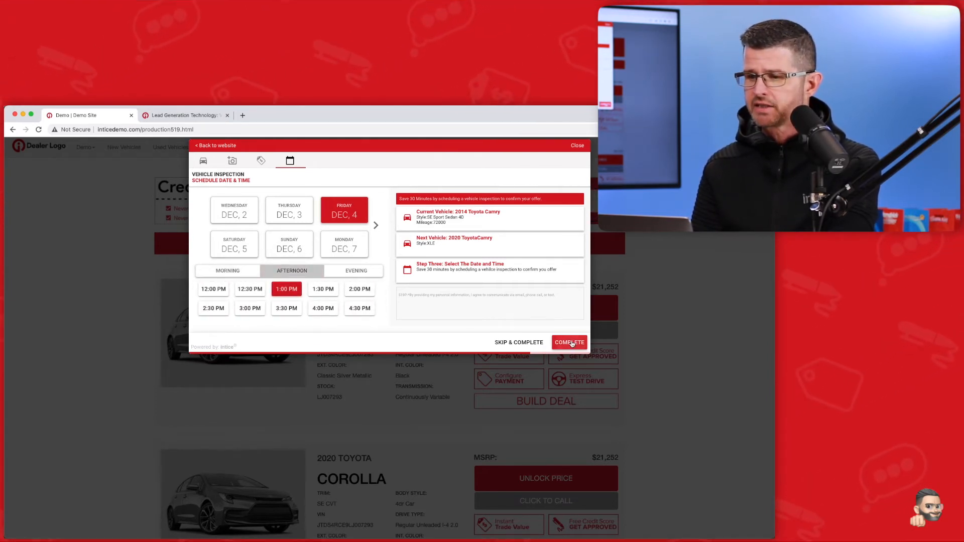
{"action": "left_click", "coordinate": [568, 342]}
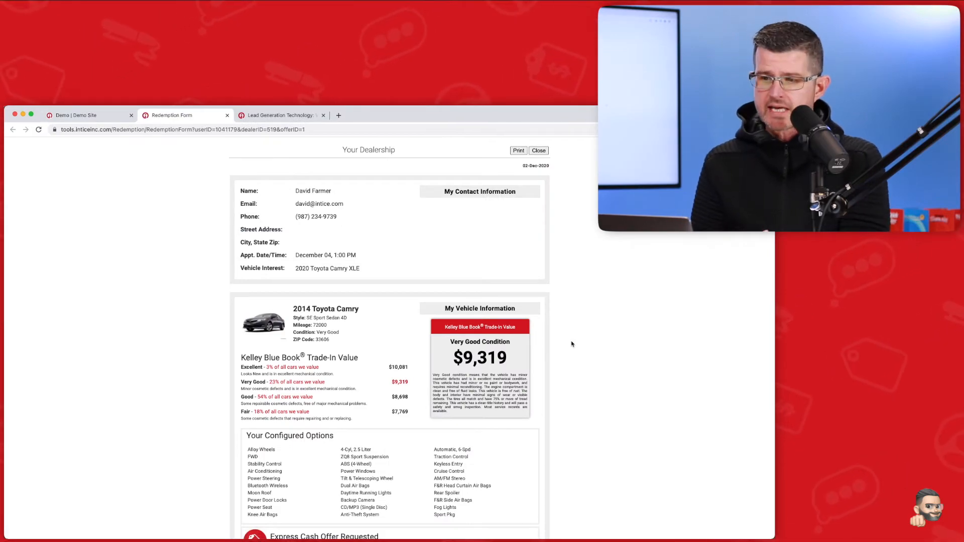
Switch to the intice.com company website browser tab
{"action": "left_click", "coordinate": [277, 114]}
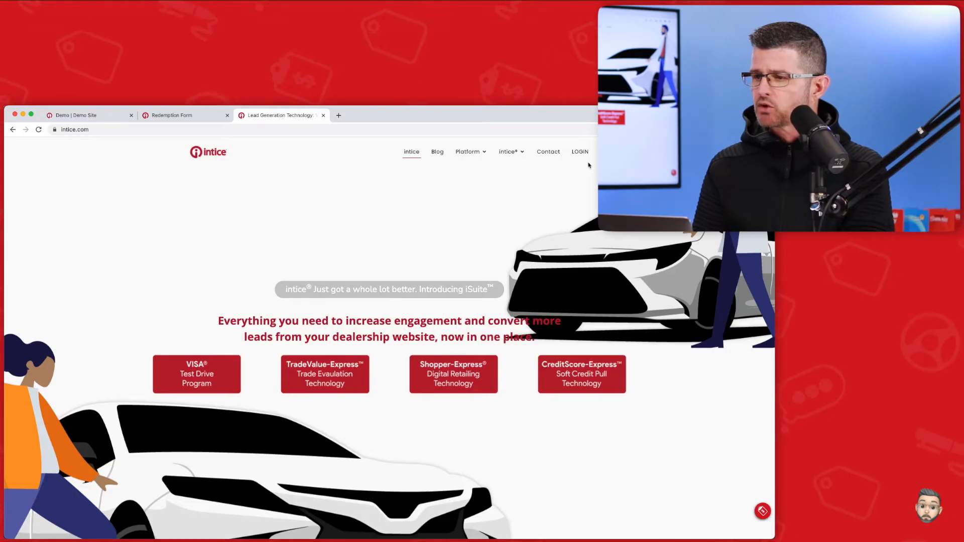
Sign in to the dealer portal and postpone the urgent redemption request
{"action": "left_click", "coordinate": [579, 151]}
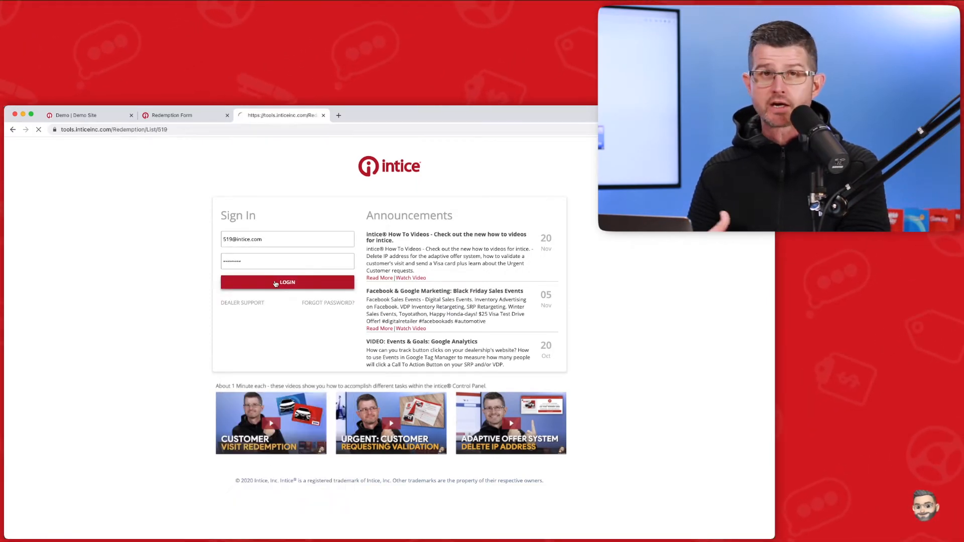
{"action": "left_click", "coordinate": [287, 283]}
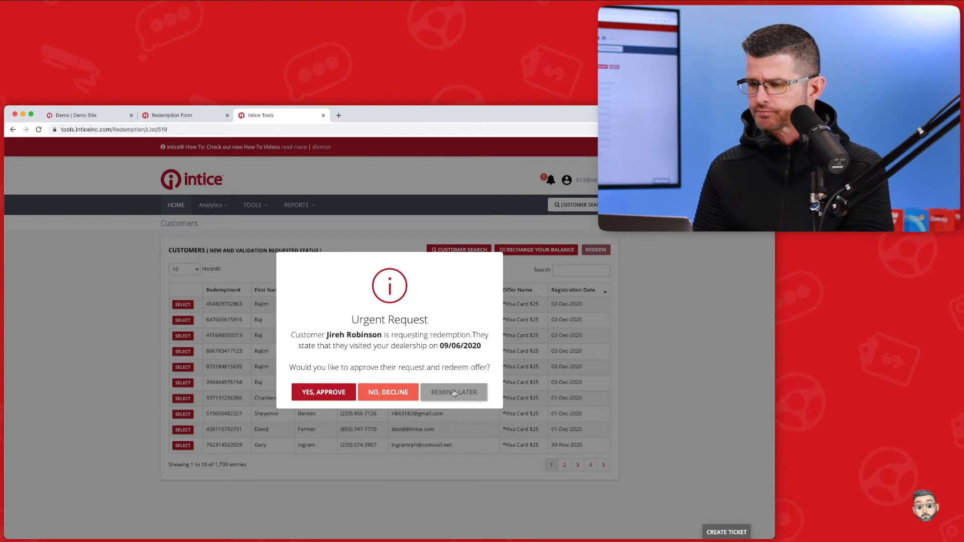
{"action": "left_click", "coordinate": [454, 392]}
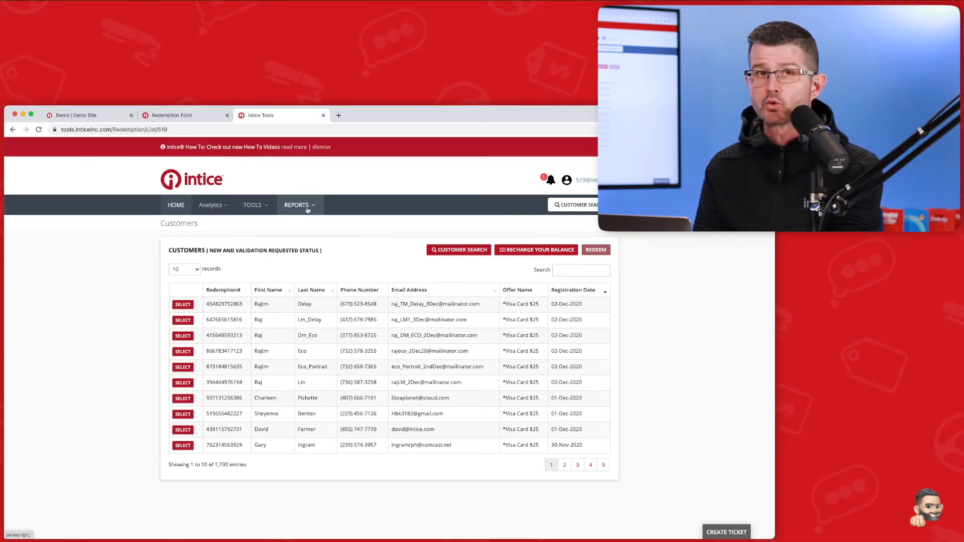
Generate the Trademaker Report for 02-Dec-2020 from the Reports menu
{"action": "left_click", "coordinate": [299, 205]}
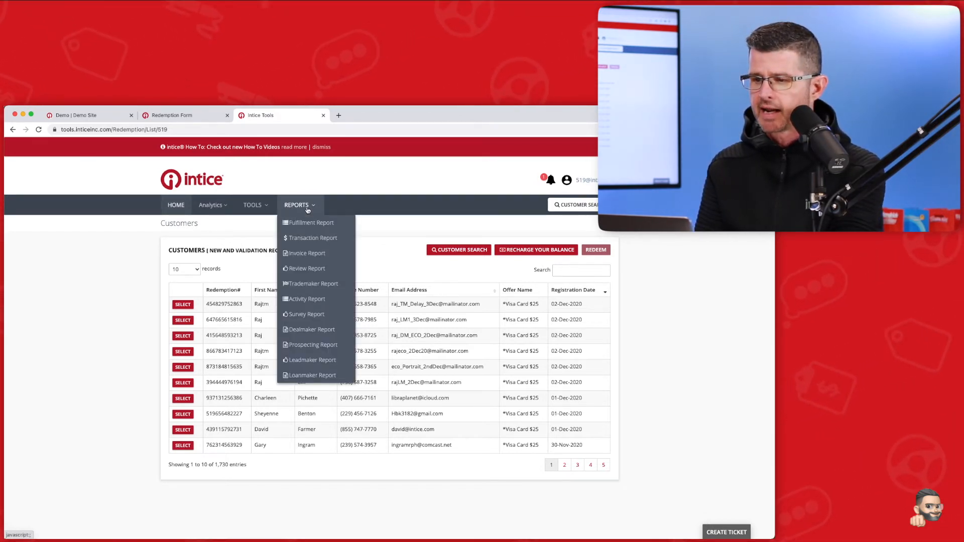
{"action": "mouse_move", "coordinate": [311, 235]}
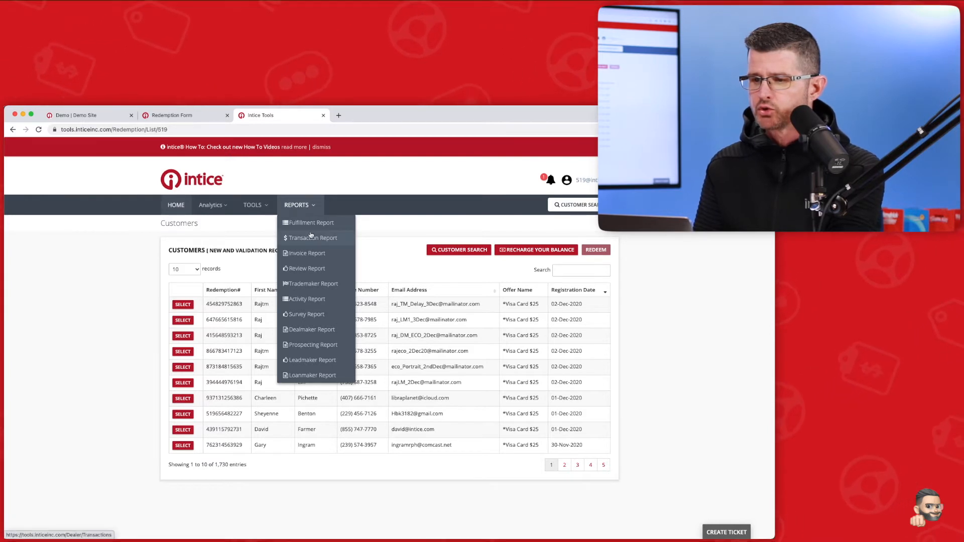
{"action": "mouse_move", "coordinate": [314, 283]}
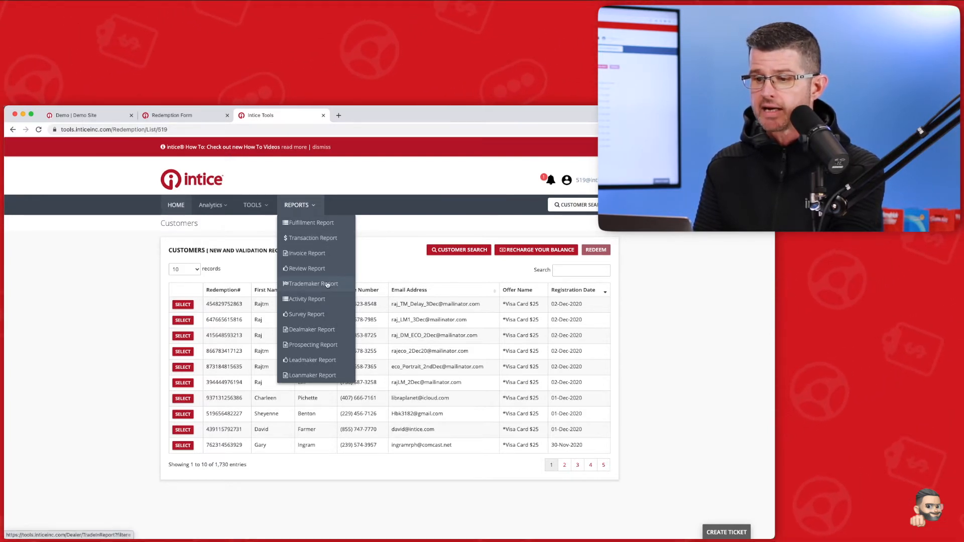
{"action": "left_click", "coordinate": [313, 283]}
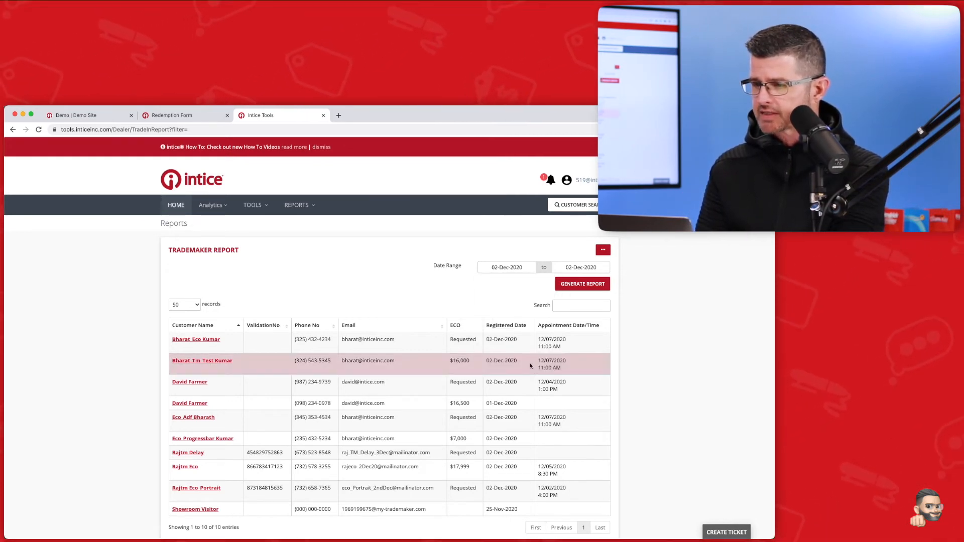
{"action": "left_click", "coordinate": [582, 284]}
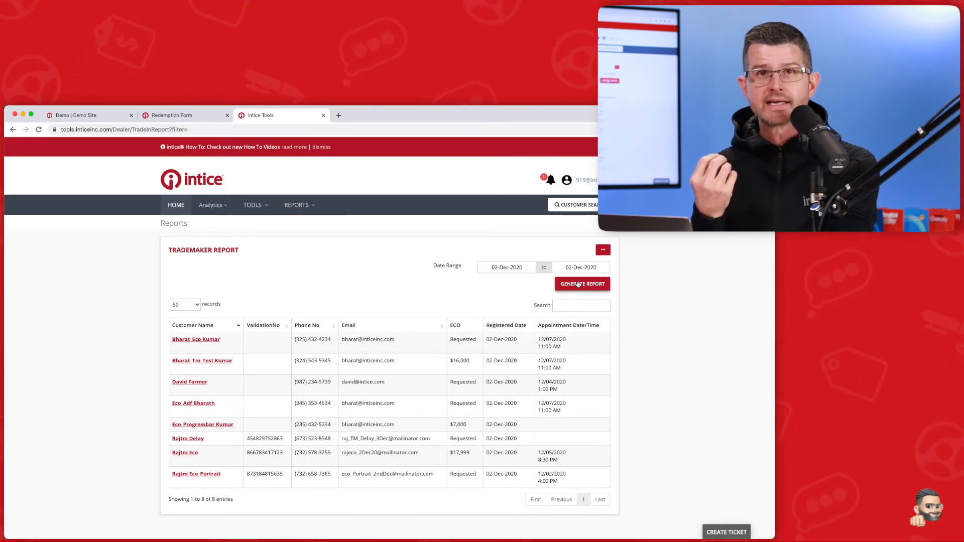
{"action": "mouse_move", "coordinate": [177, 397]}
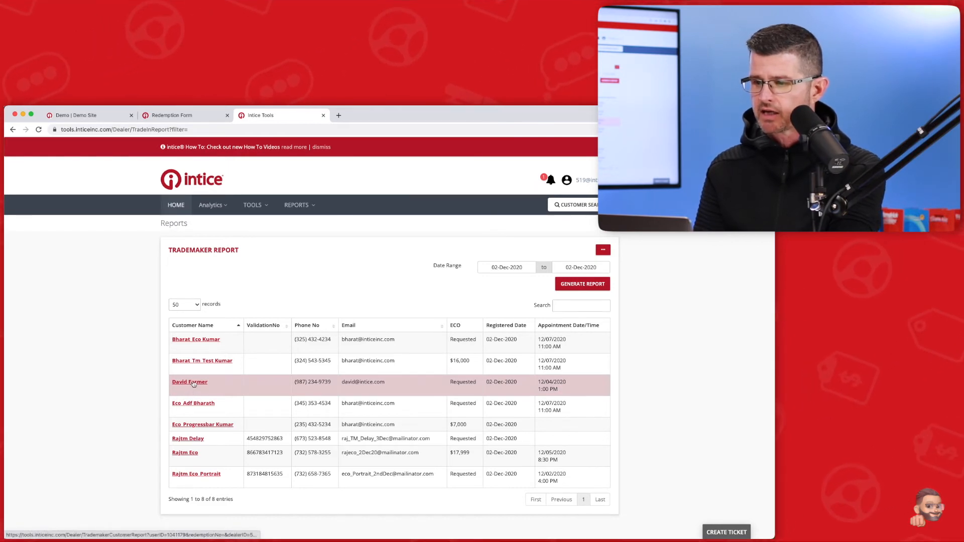
{"action": "left_click", "coordinate": [190, 382]}
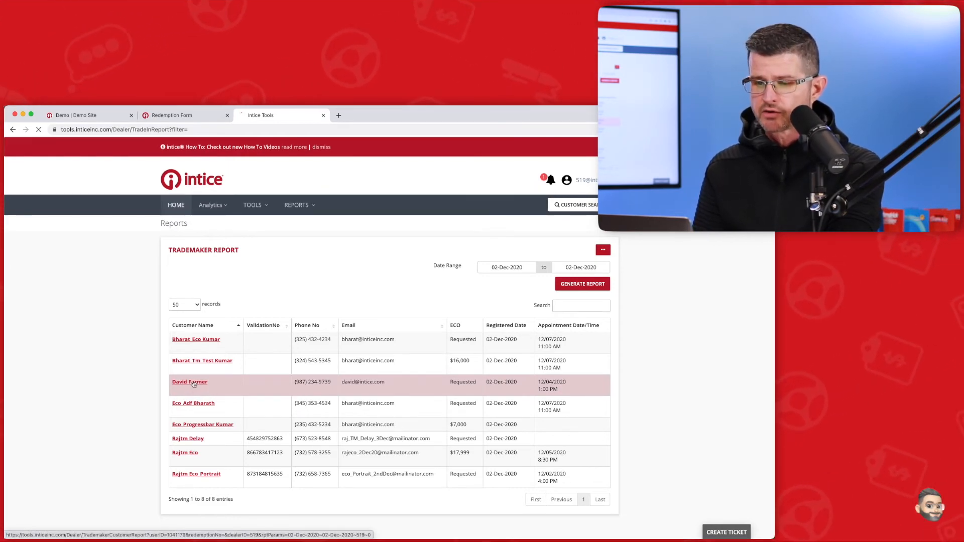
{"action": "left_click", "coordinate": [189, 382]}
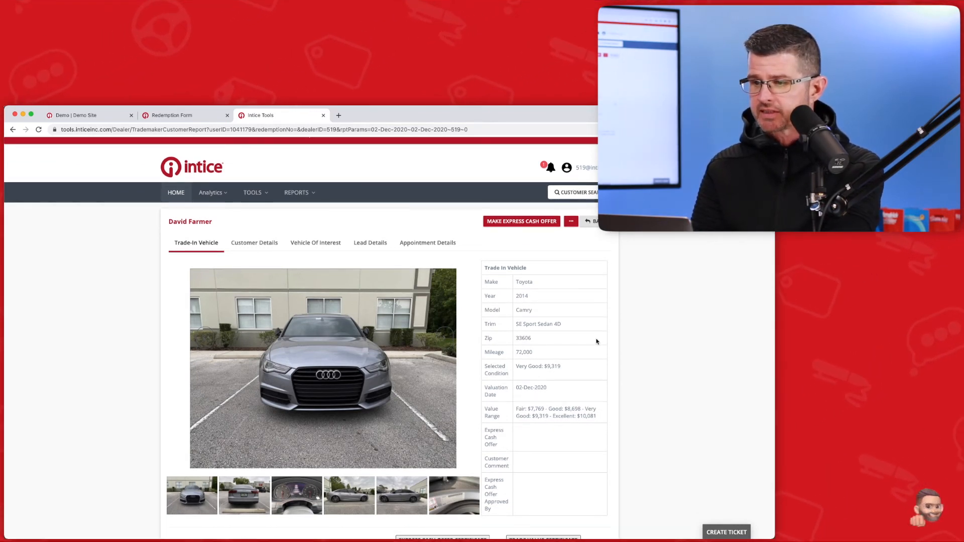
{"action": "mouse_move", "coordinate": [657, 362]}
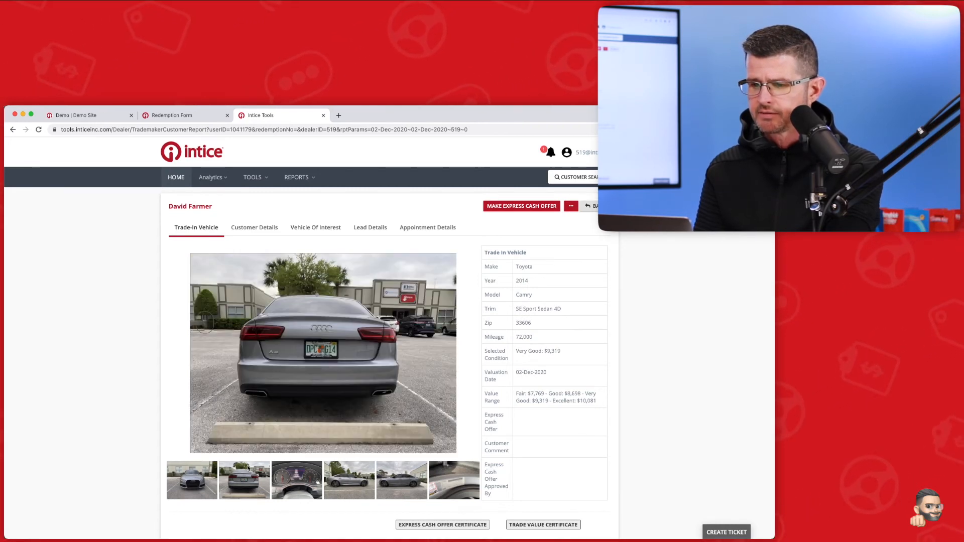
{"action": "left_click", "coordinate": [298, 480]}
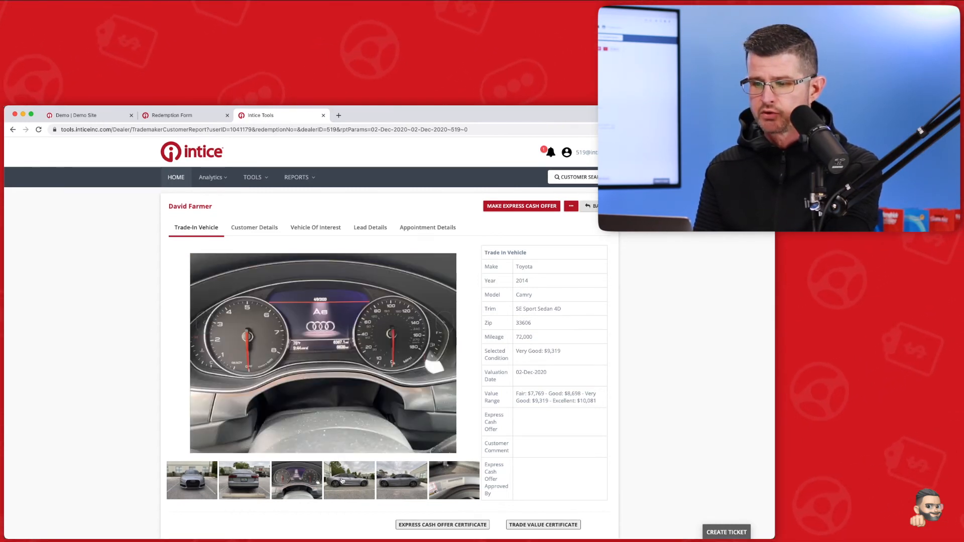
{"action": "left_click", "coordinate": [349, 480]}
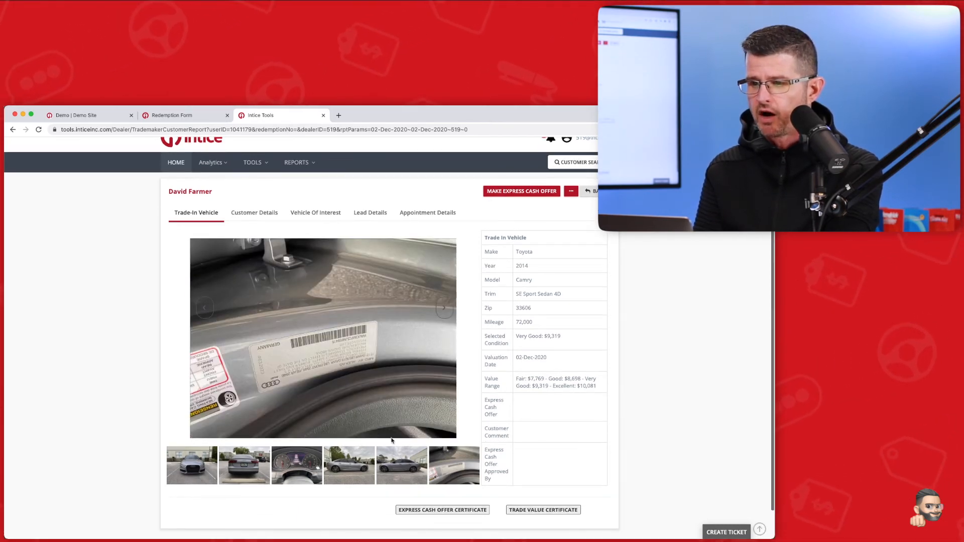
Review the XML lead details, then show the appointment: Friday, December 04 at 1:00 PM at the dealership
{"action": "left_click", "coordinate": [254, 213]}
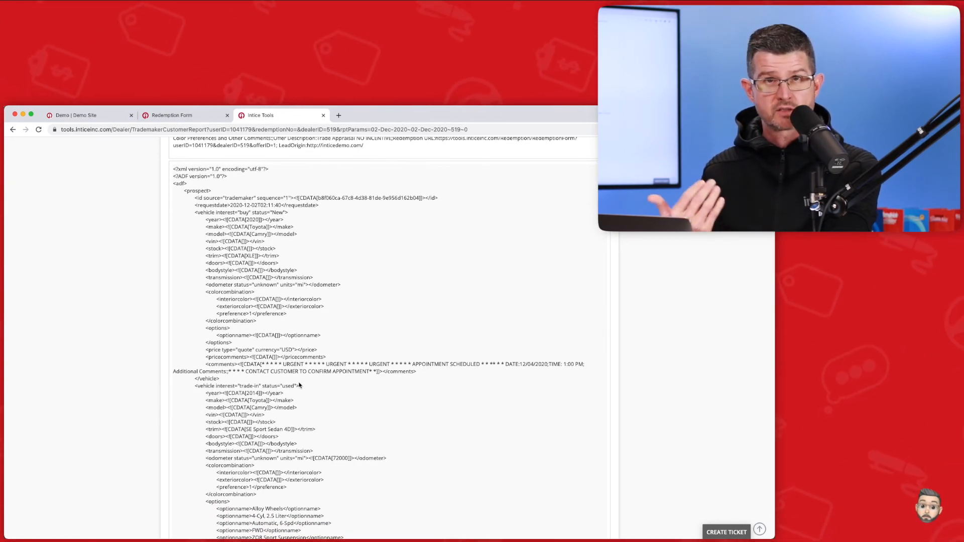
{"action": "scroll", "scroll_direction": "up", "scroll_amount": 3}
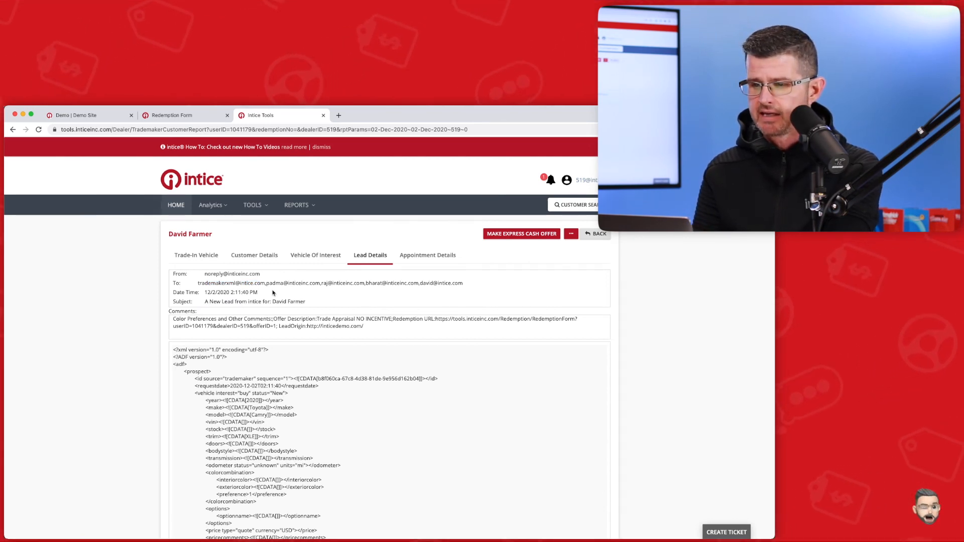
{"action": "left_click", "coordinate": [428, 255]}
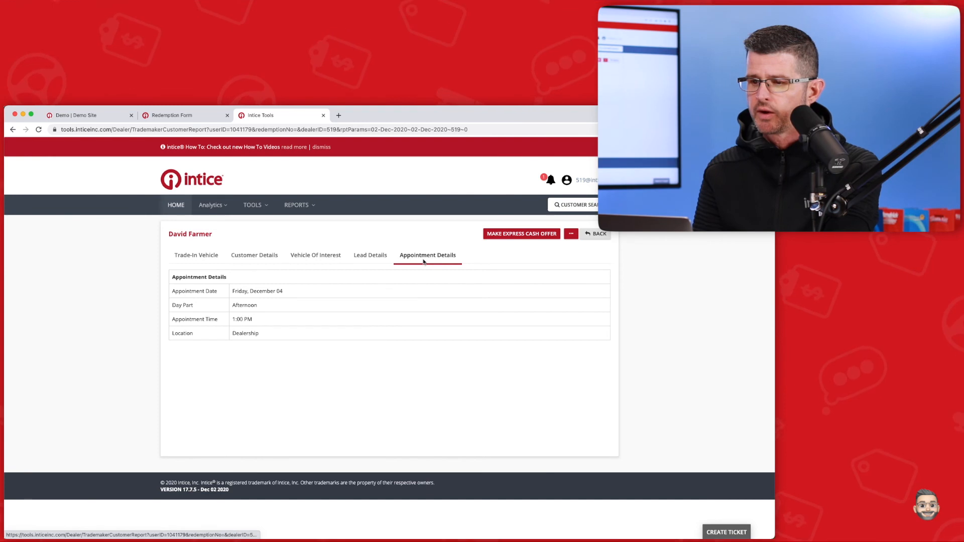